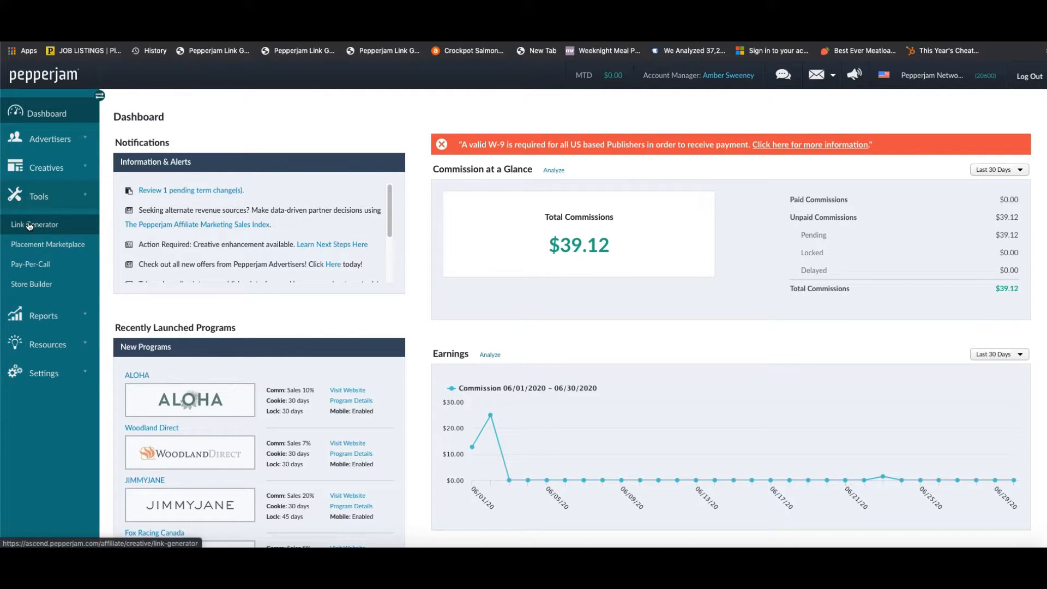
Step: Open the Link Generator tool from the Tools section of the sidebar
left_click(35, 224)
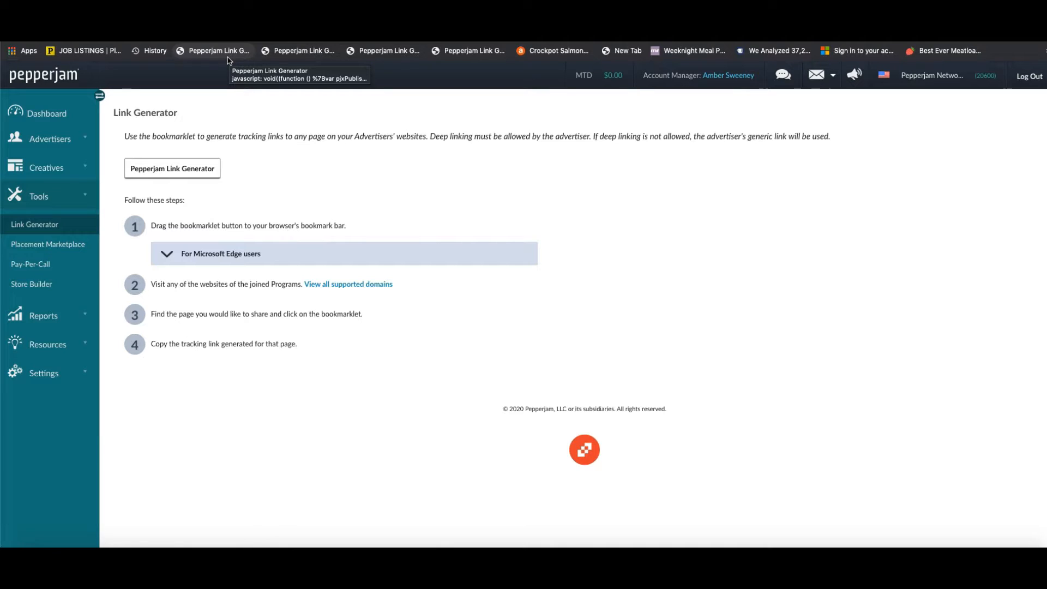
mouse_move(204, 235)
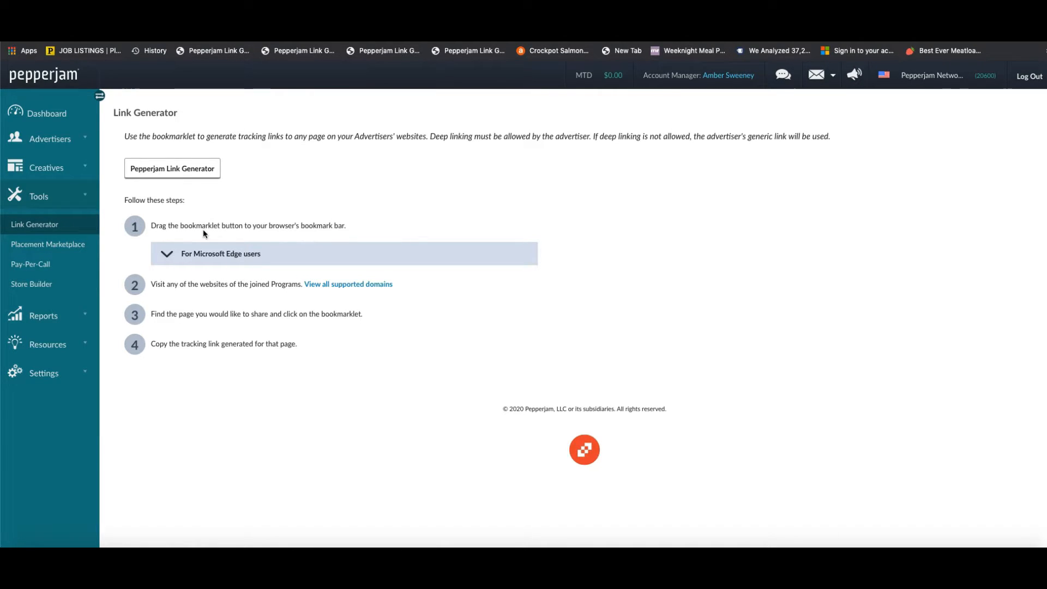
mouse_move(265, 272)
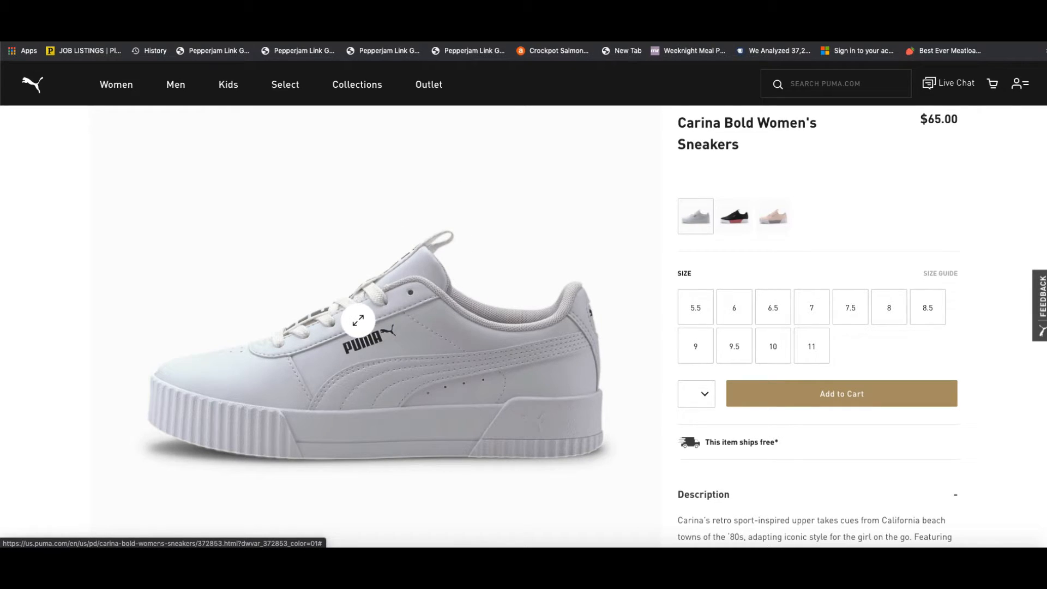
mouse_move(299, 176)
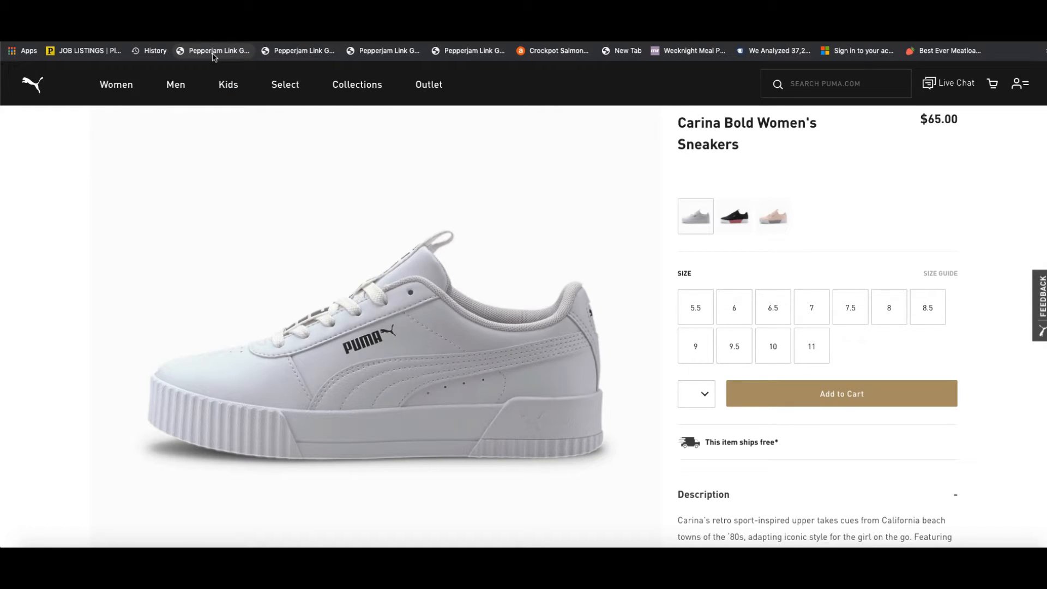
Step: Run the Pepperjam Link Generator bookmarklet on the Carina Bold Women's Sneakers page
left_click(214, 51)
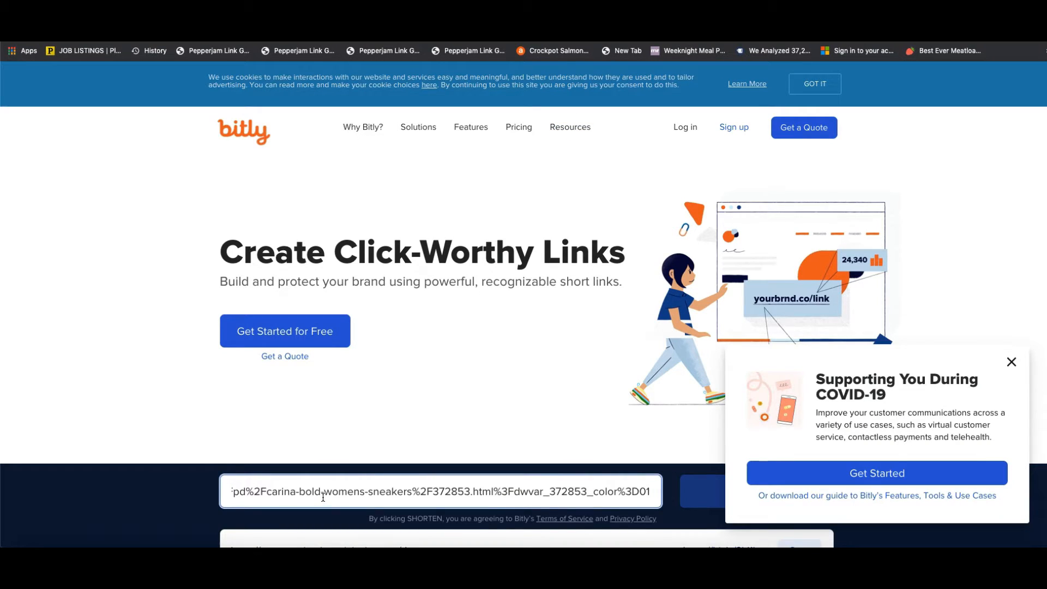
mouse_move(477, 421)
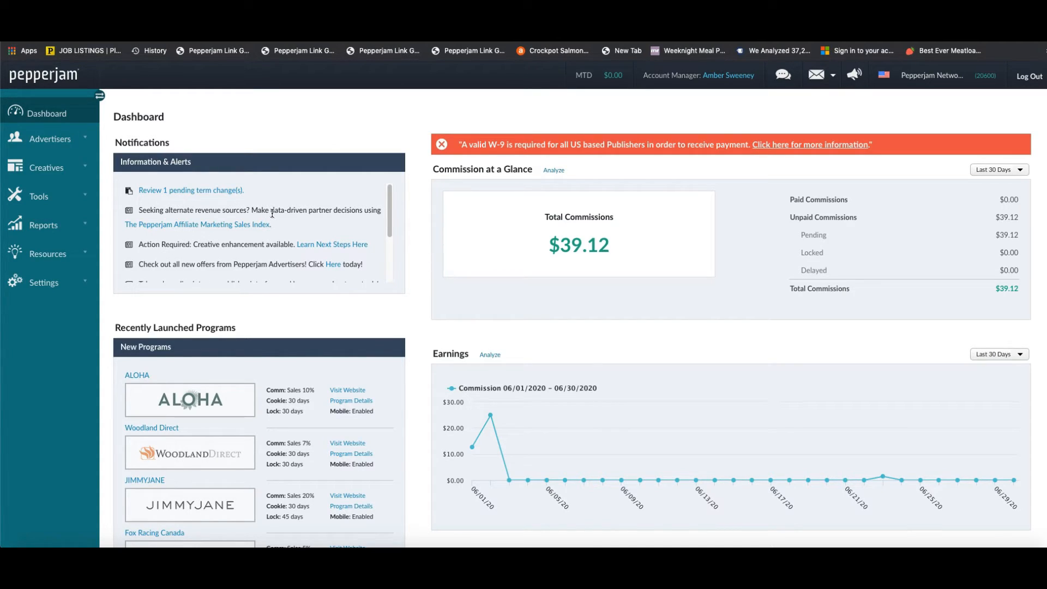
mouse_move(50, 139)
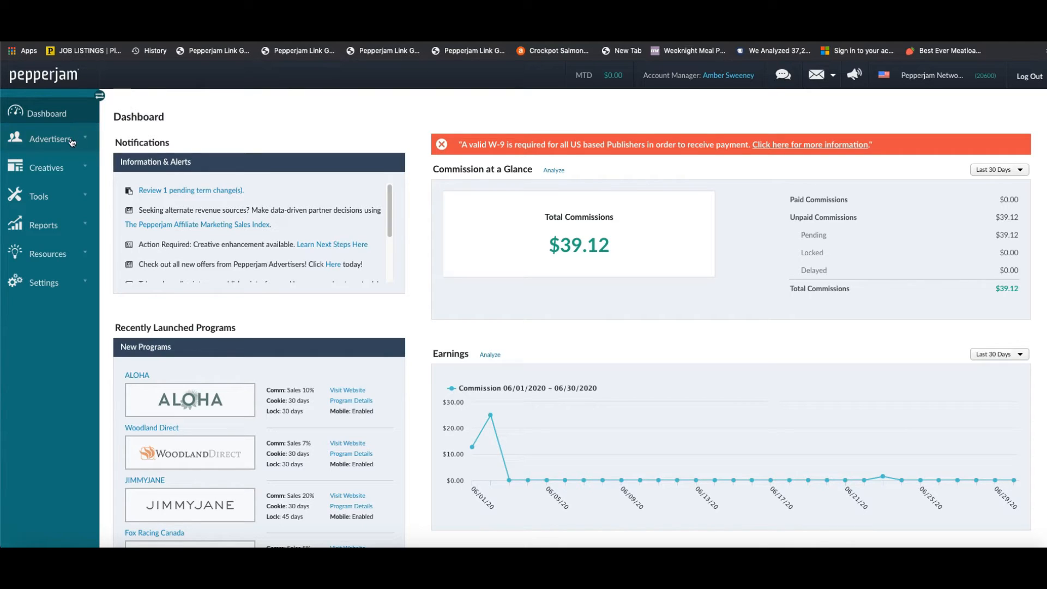
Step: Show the My Advertisers list of joined programs like 21st Century Smoke and 360Cashmere
left_click(51, 139)
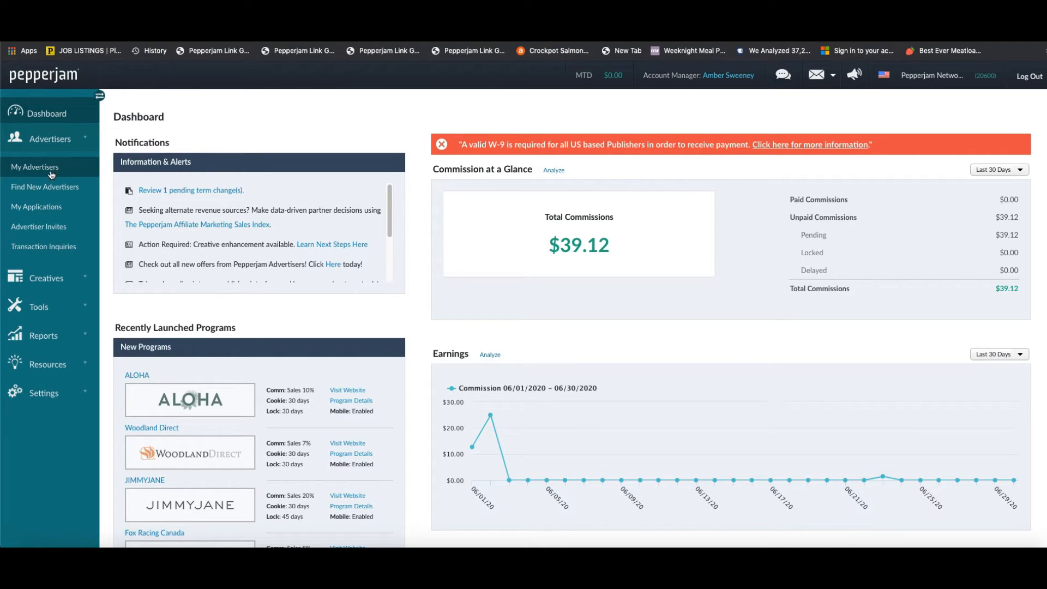
left_click(35, 168)
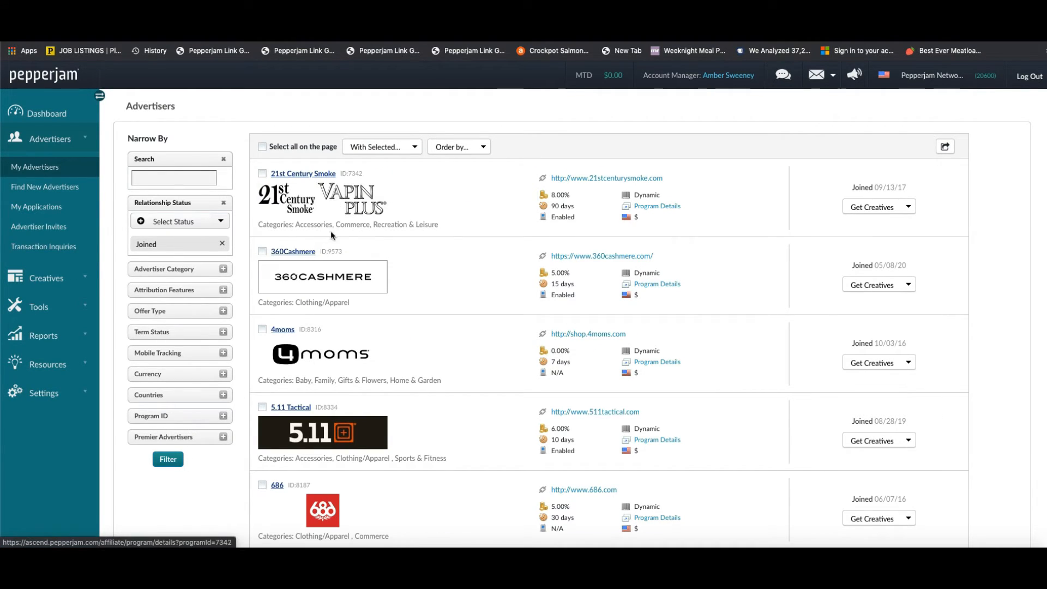
mouse_move(334, 436)
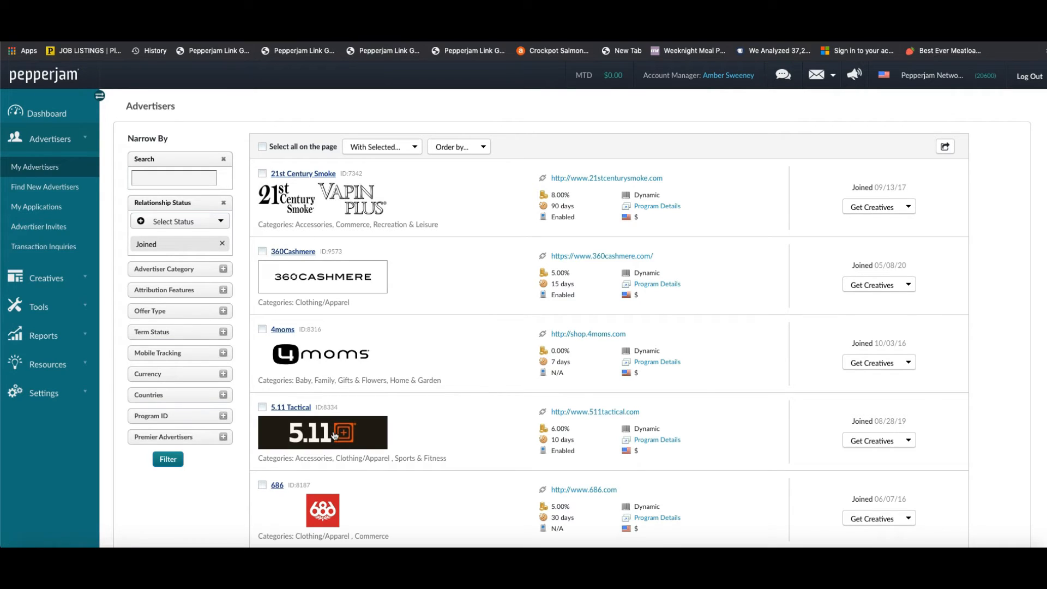
mouse_move(334, 440)
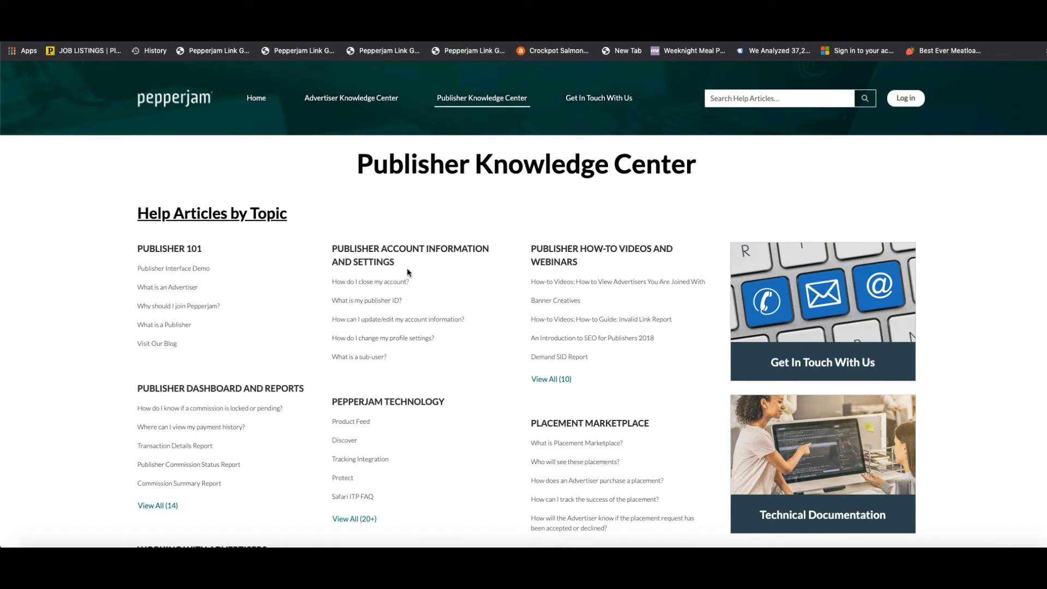
mouse_move(393, 296)
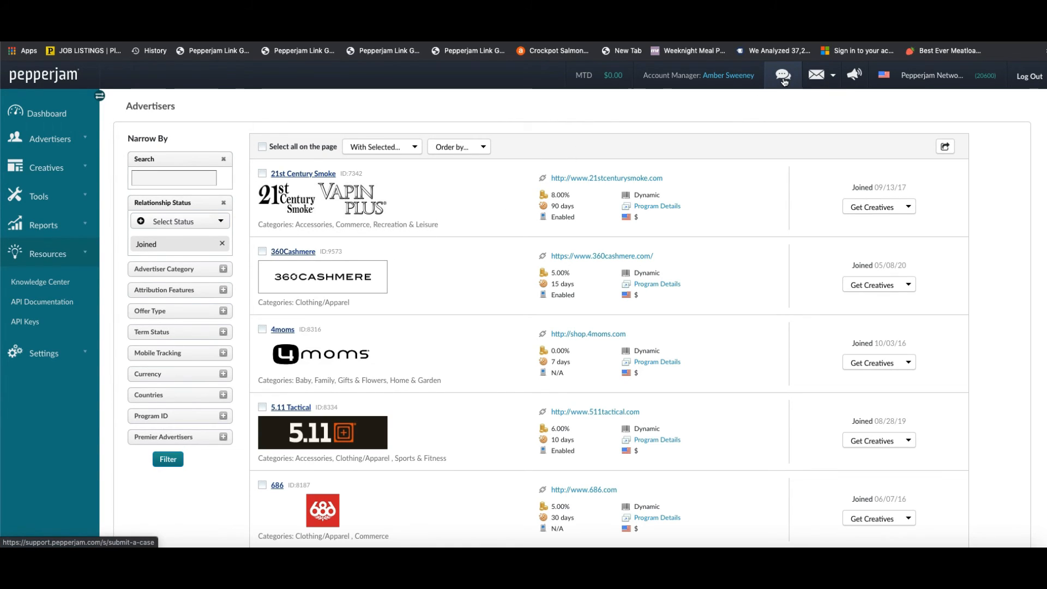
Step: Open the Pepperjam support site via the header chat support icon
left_click(783, 75)
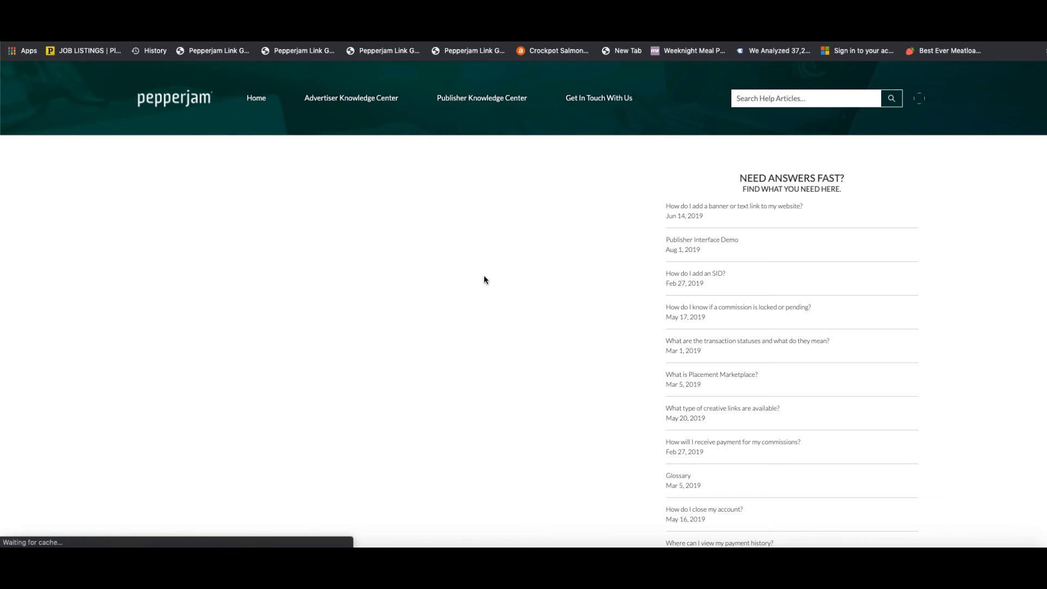